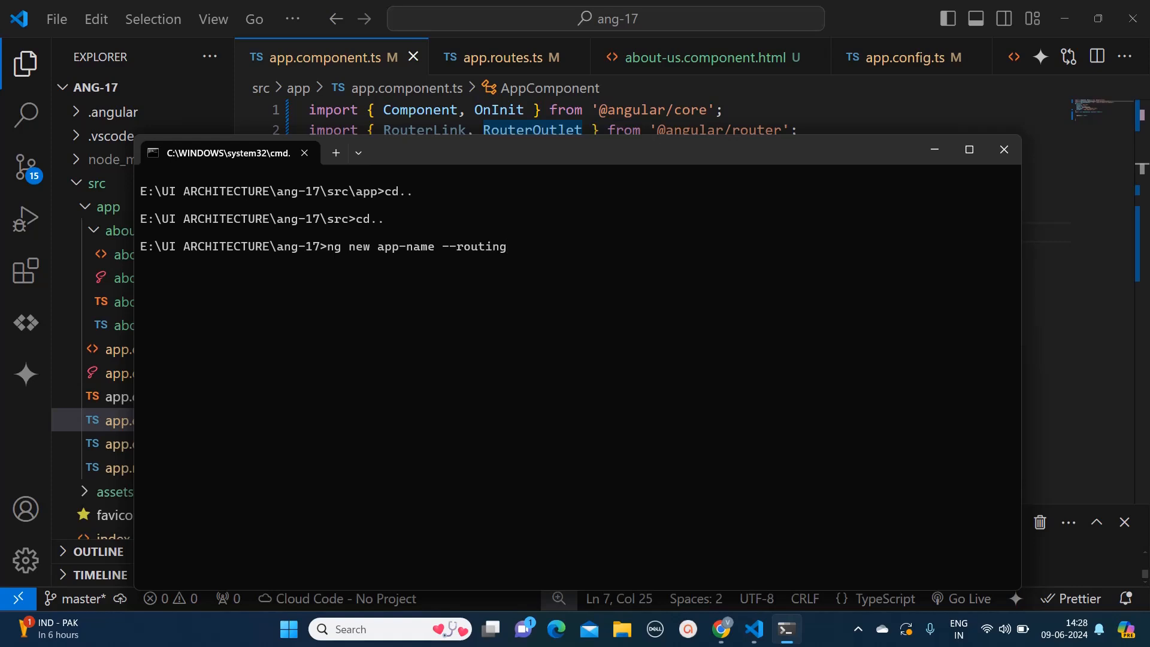
pyautogui.moveTo(933, 148)
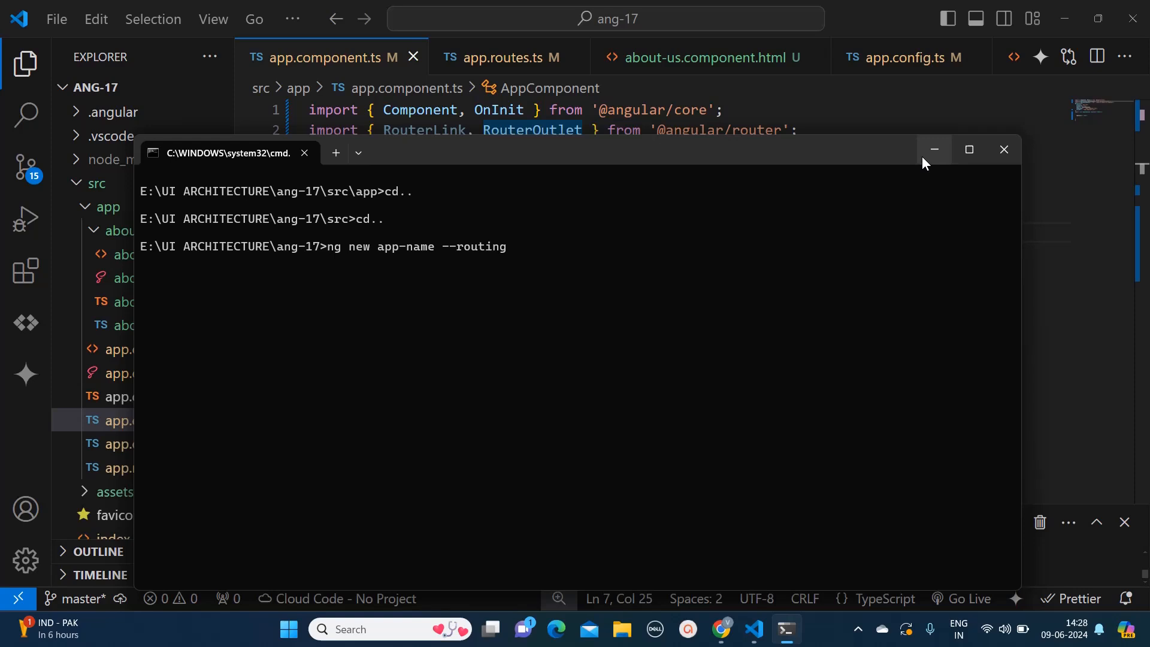
# - Review app.routes.ts and the about-us template, then select AboutUsComponent in the about route
pyautogui.click(146, 467)
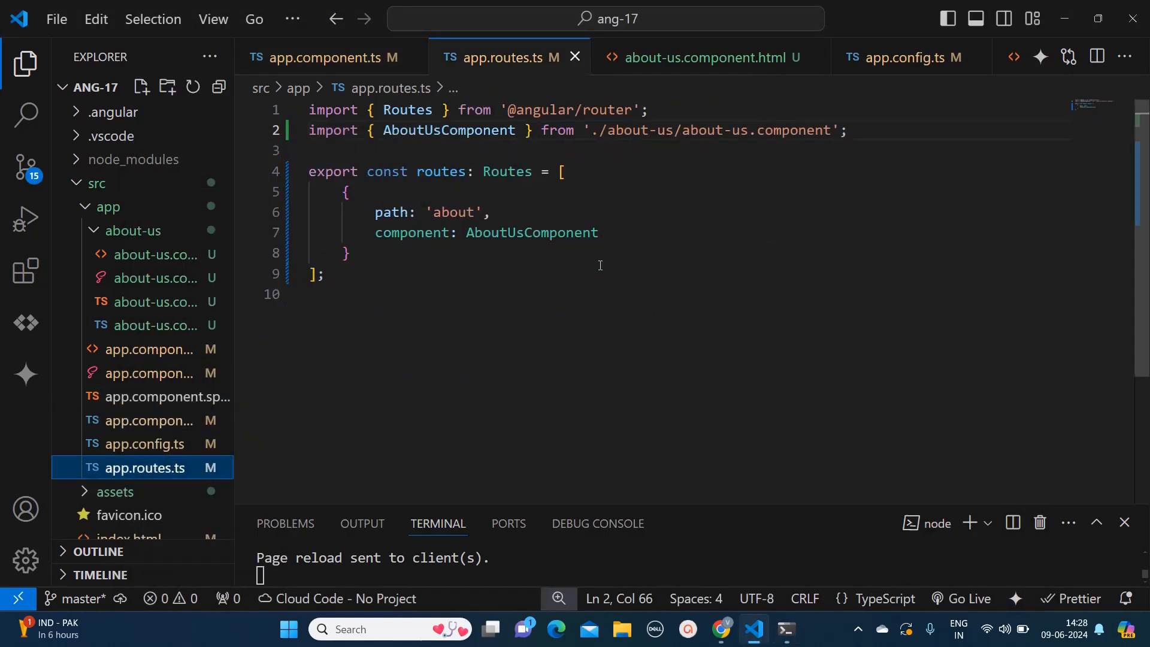
pyautogui.doubleClick(333, 129)
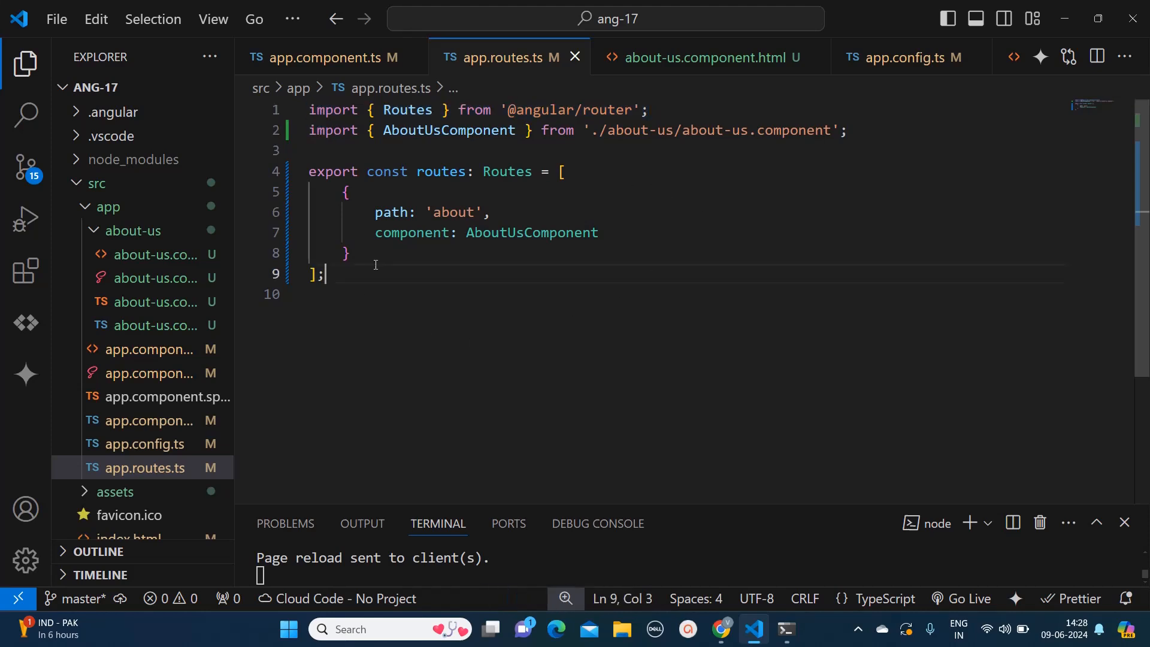
pyautogui.moveTo(746, 309)
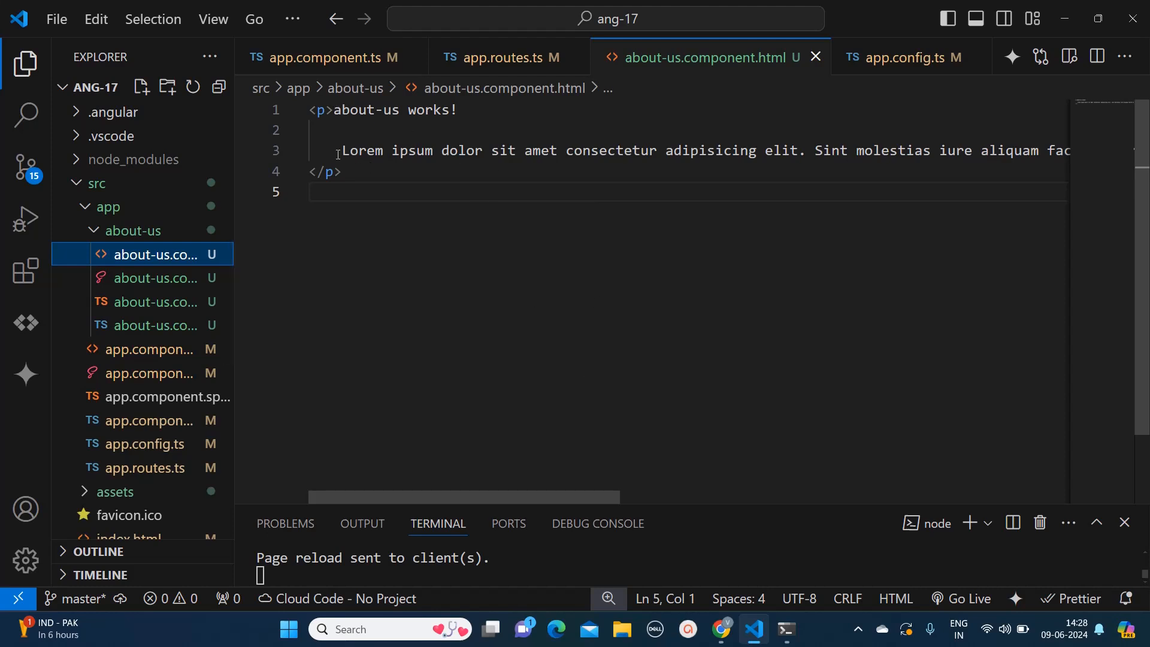
pyautogui.moveTo(198, 460)
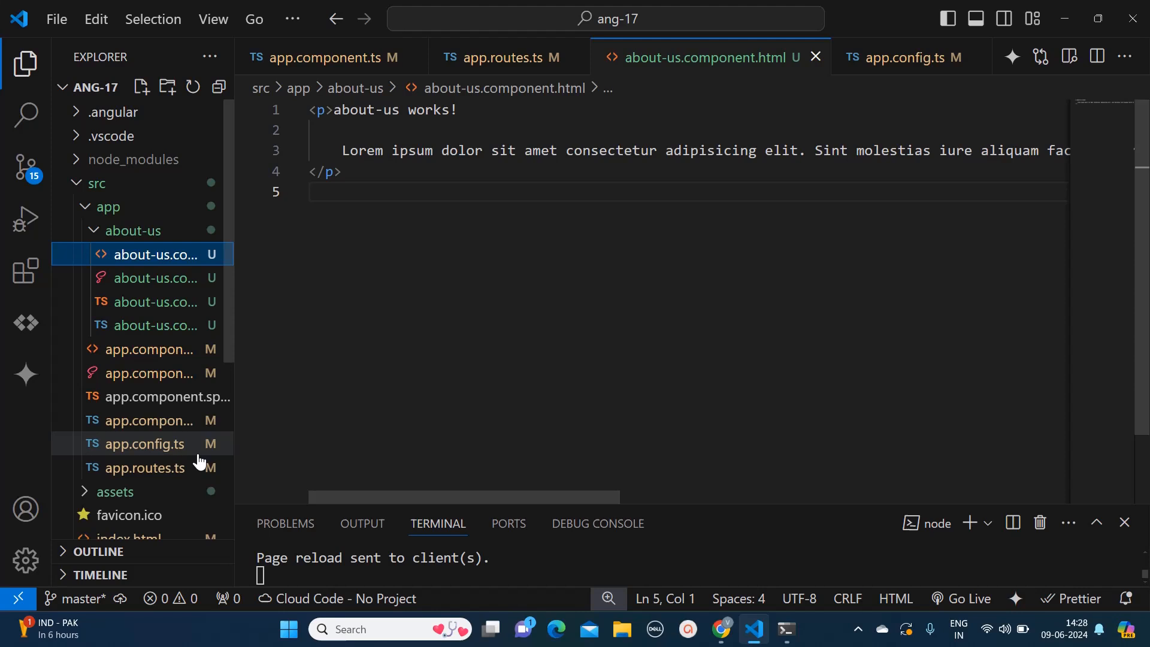
pyautogui.click(149, 467)
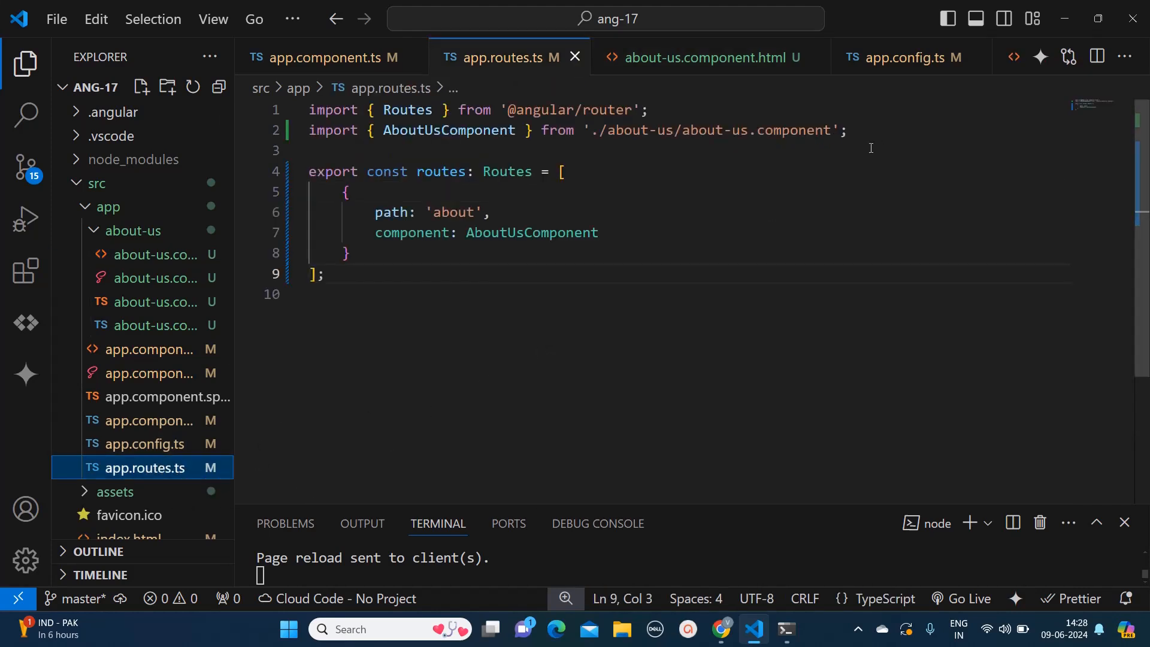
pyautogui.moveTo(351, 212); pyautogui.dragTo(351, 252)
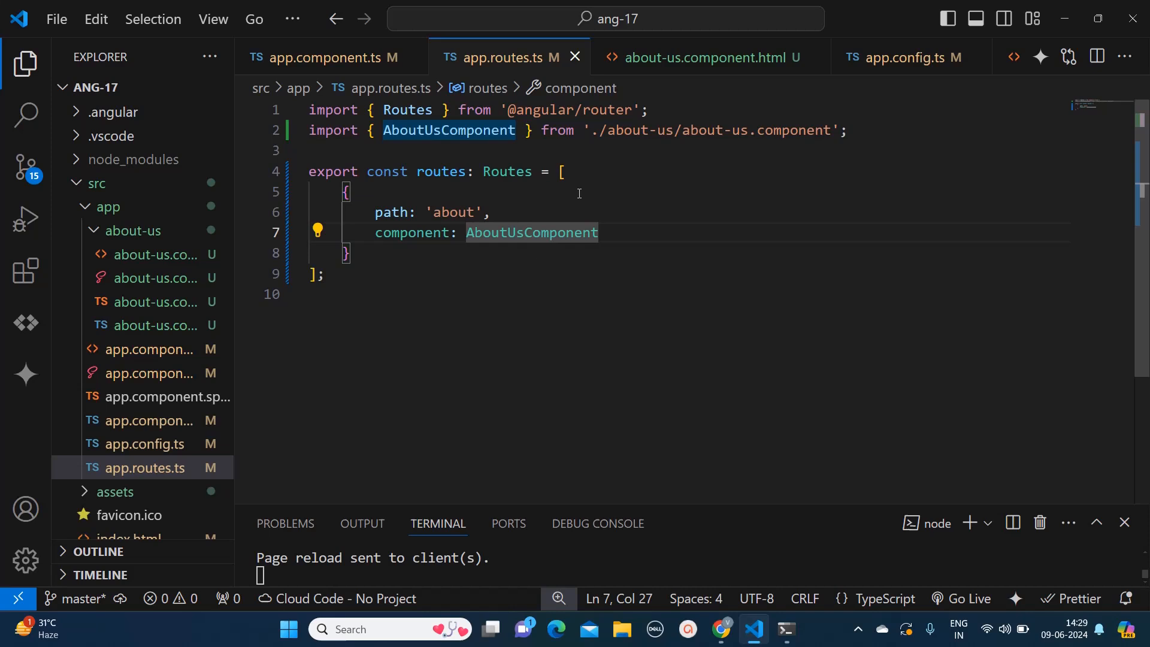
pyautogui.doubleClick(531, 233)
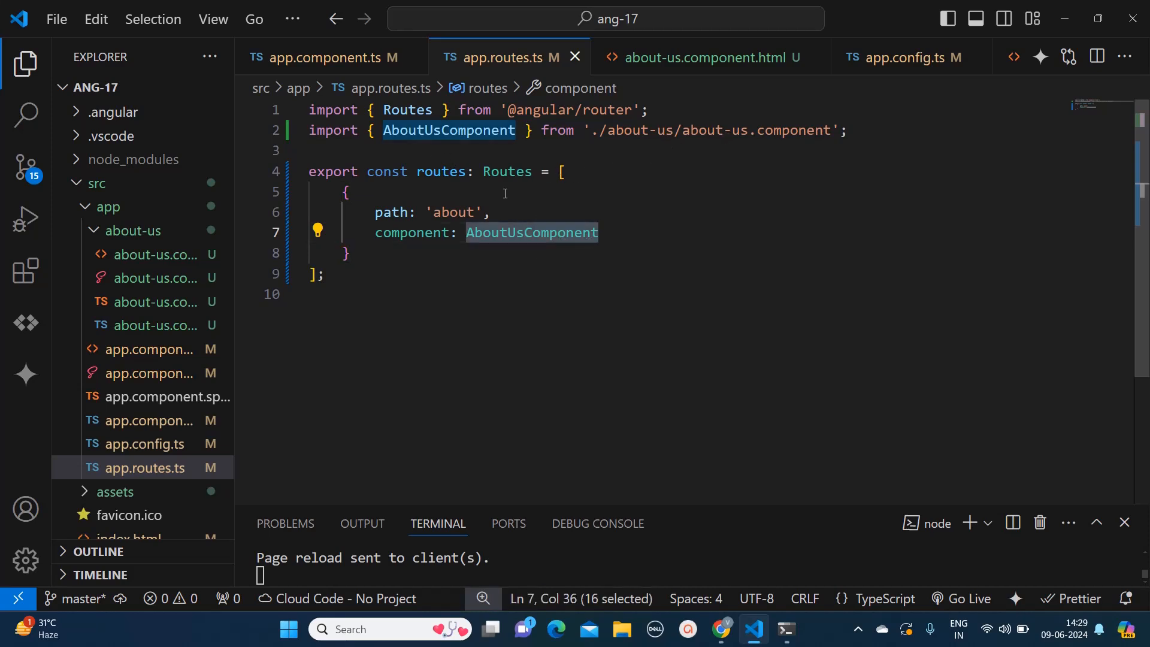
pyautogui.moveTo(871, 315)
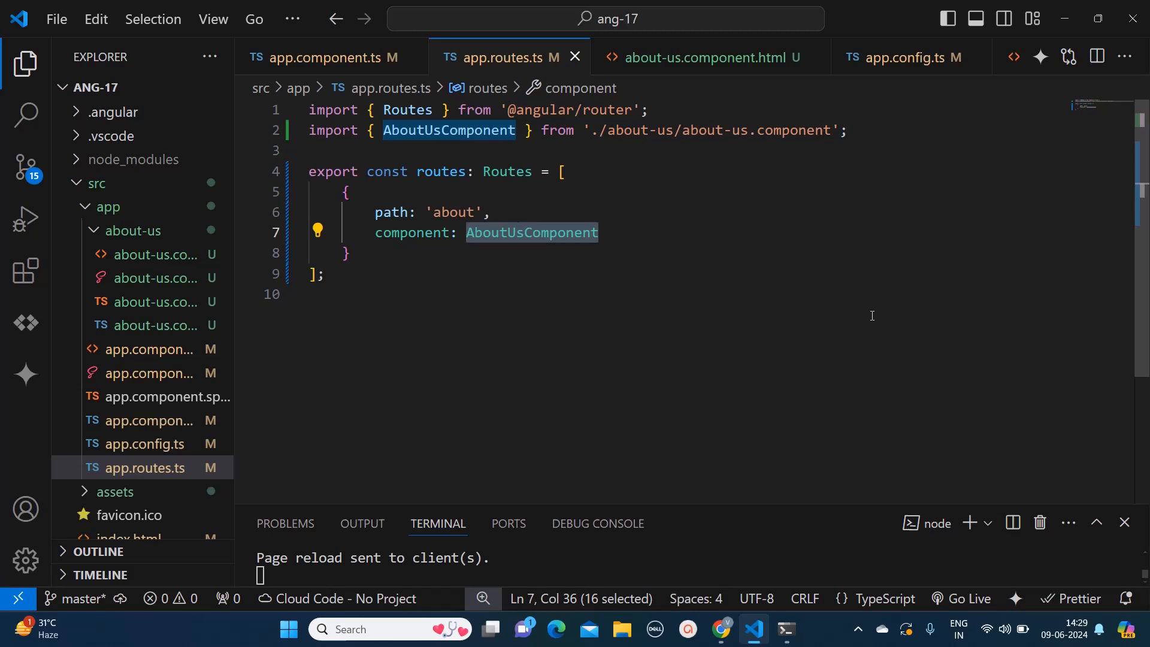
pyautogui.moveTo(930, 196)
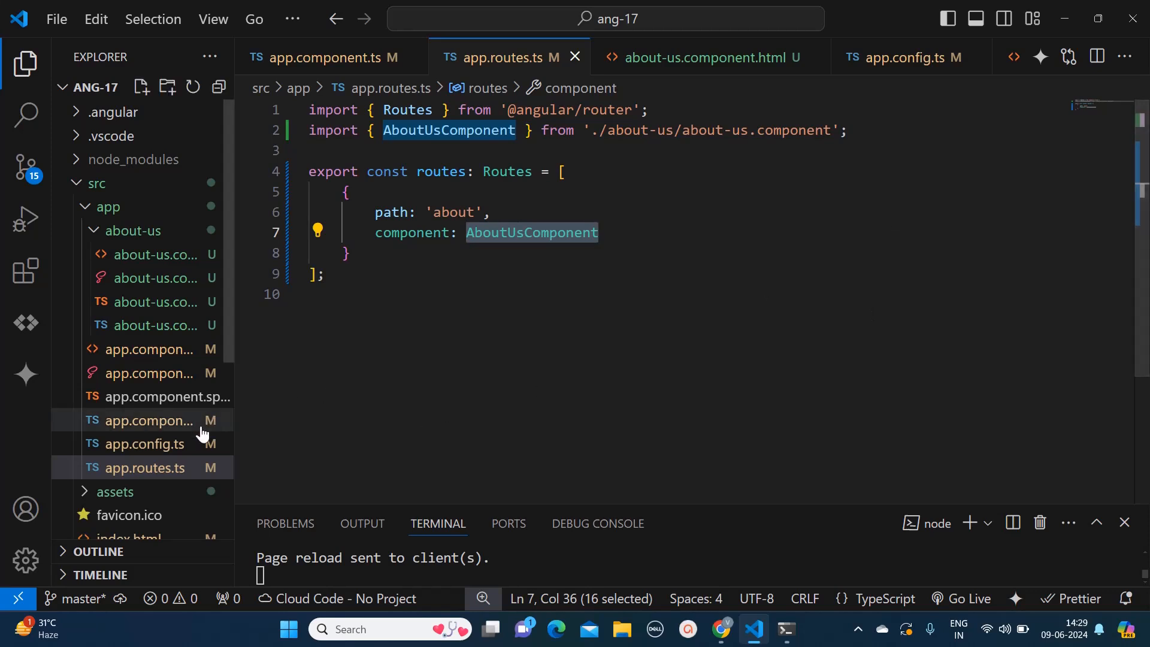
# - Inspect the root template's About anchor with routerLink="about" above the router-outlet
pyautogui.click(146, 420)
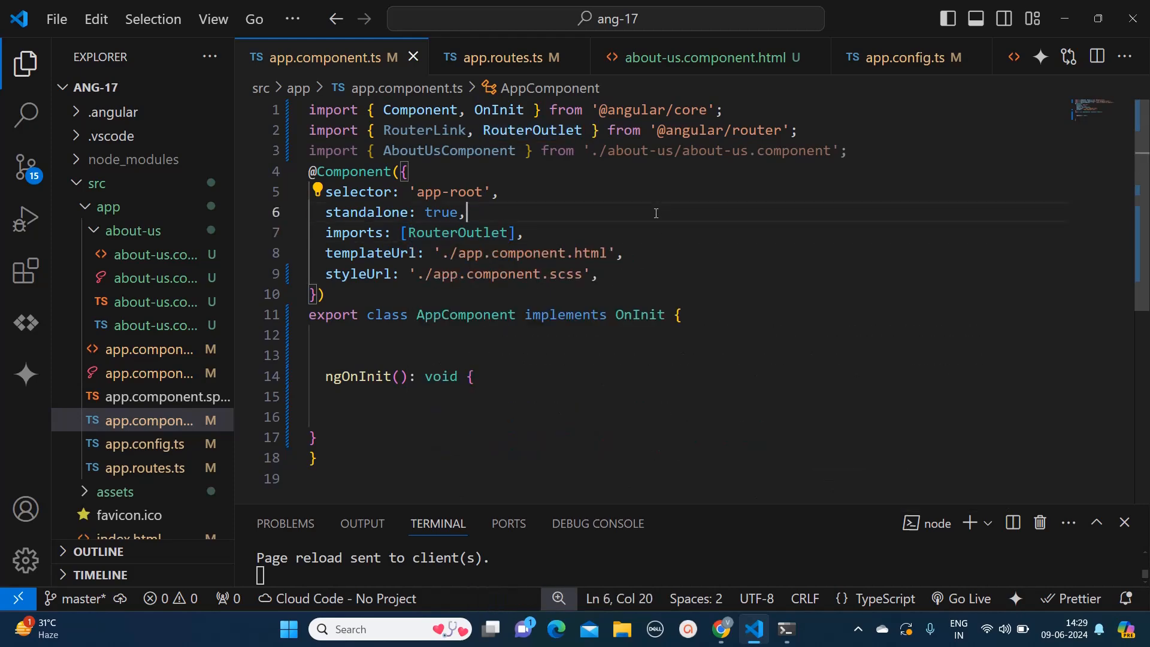
pyautogui.moveTo(613, 228)
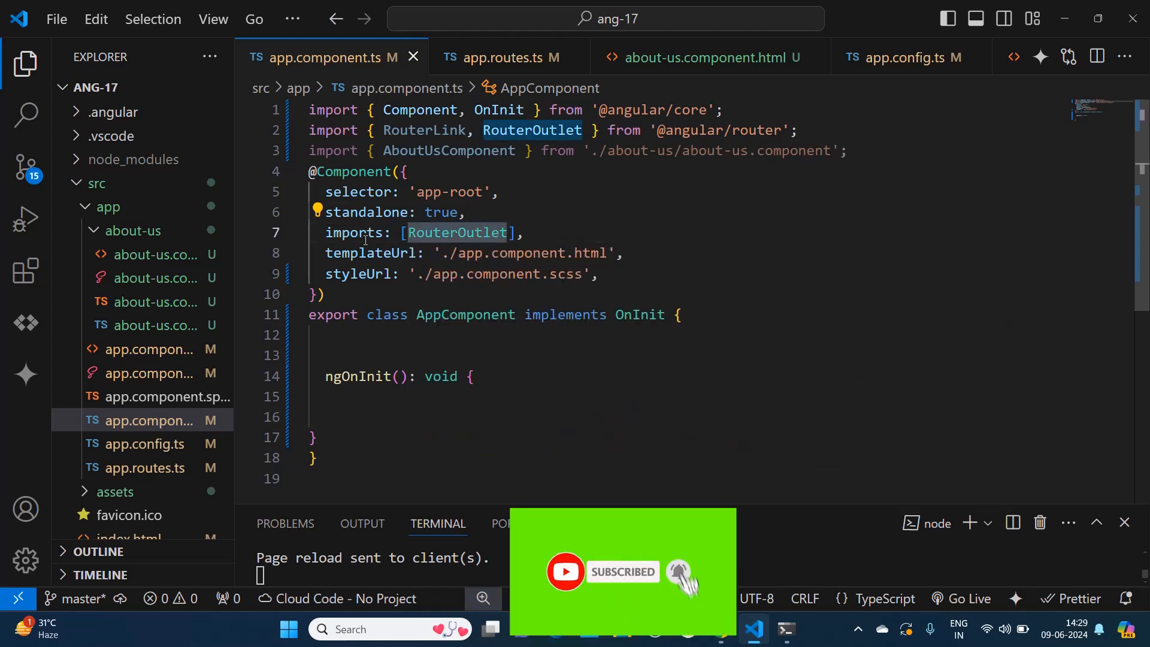
pyautogui.moveTo(455, 232)
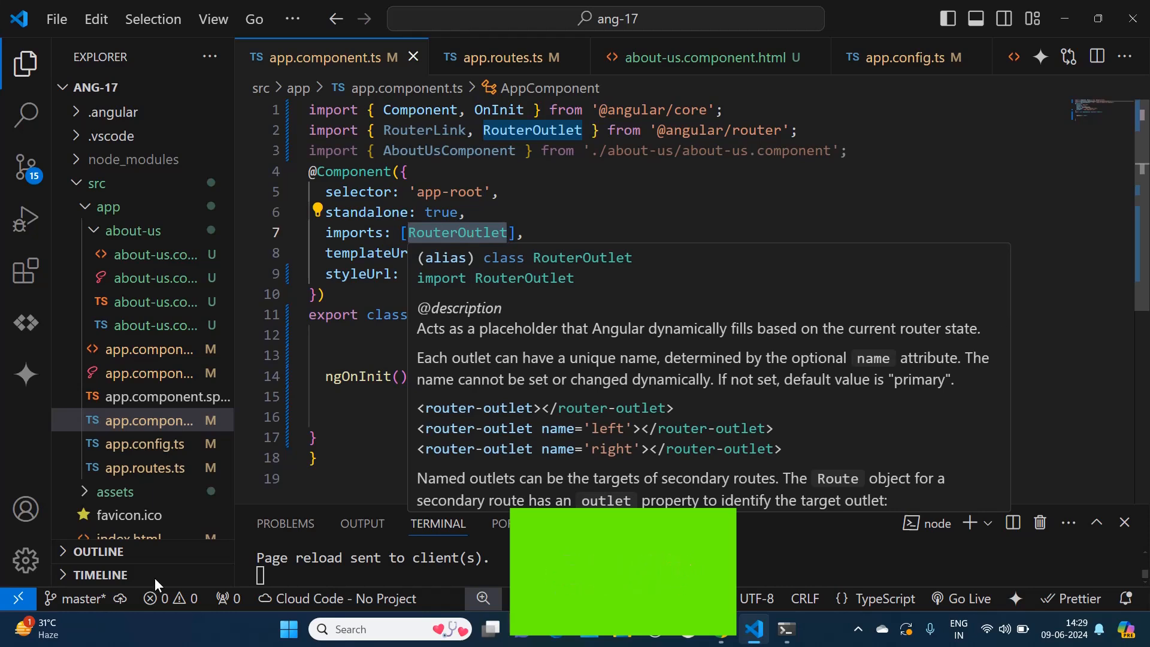
pyautogui.click(146, 349)
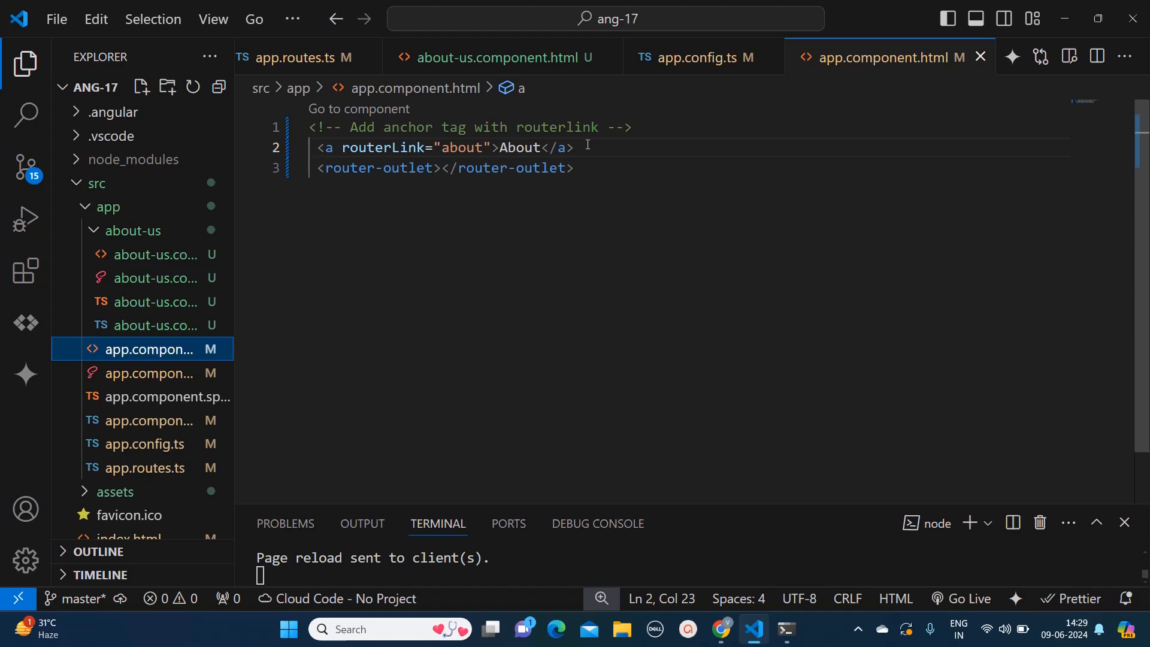
pyautogui.tripleClick(440, 148)
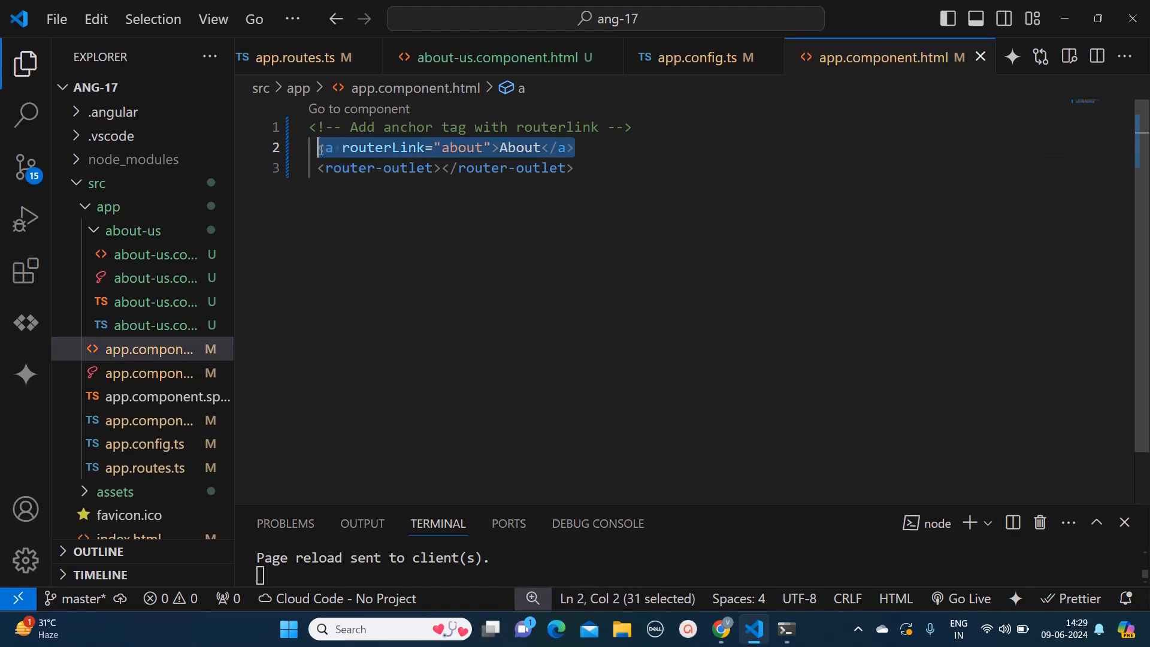
pyautogui.doubleClick(460, 148)
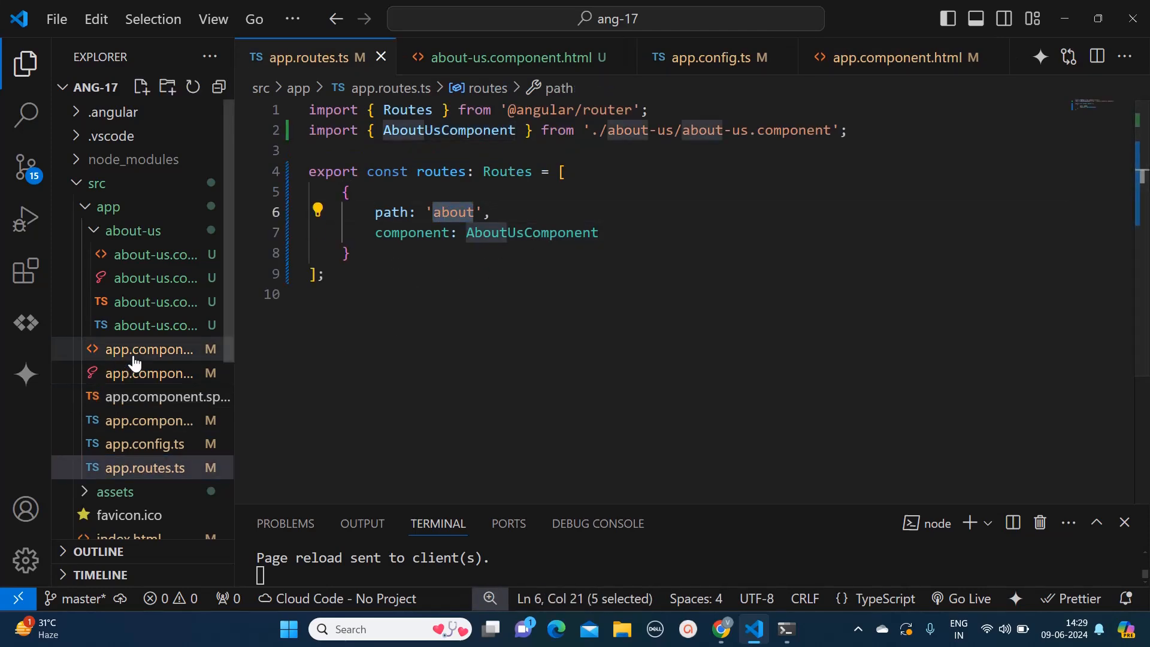
pyautogui.click(146, 348)
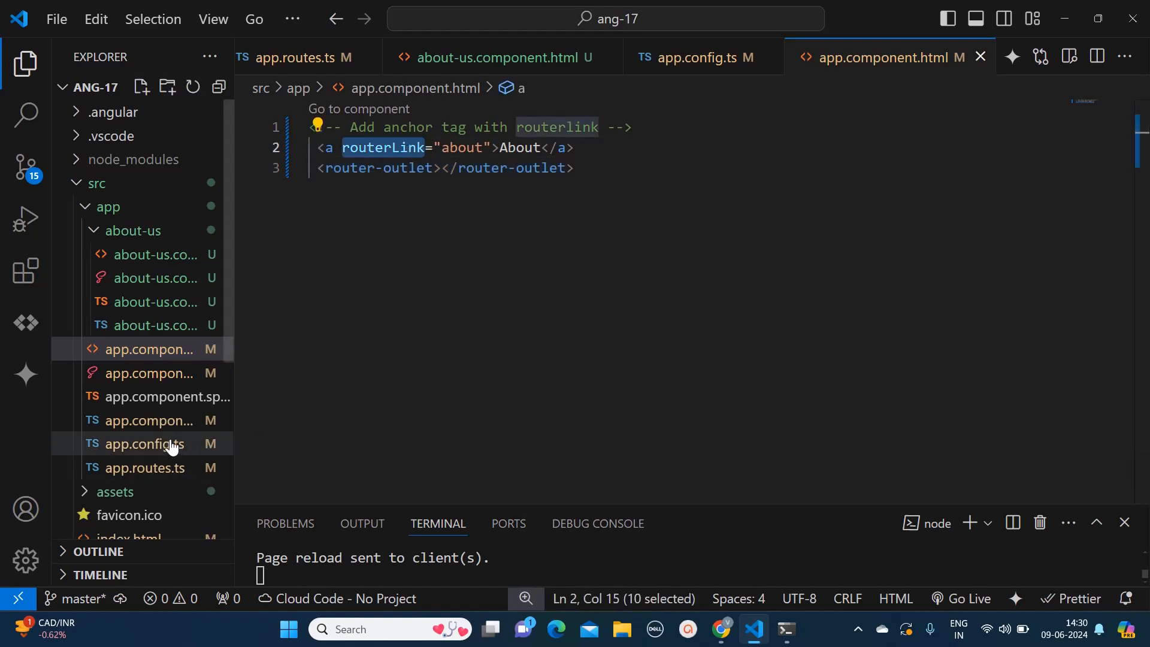
# - Select RouterOutlet in the imports array of app.component.ts
pyautogui.click(147, 421)
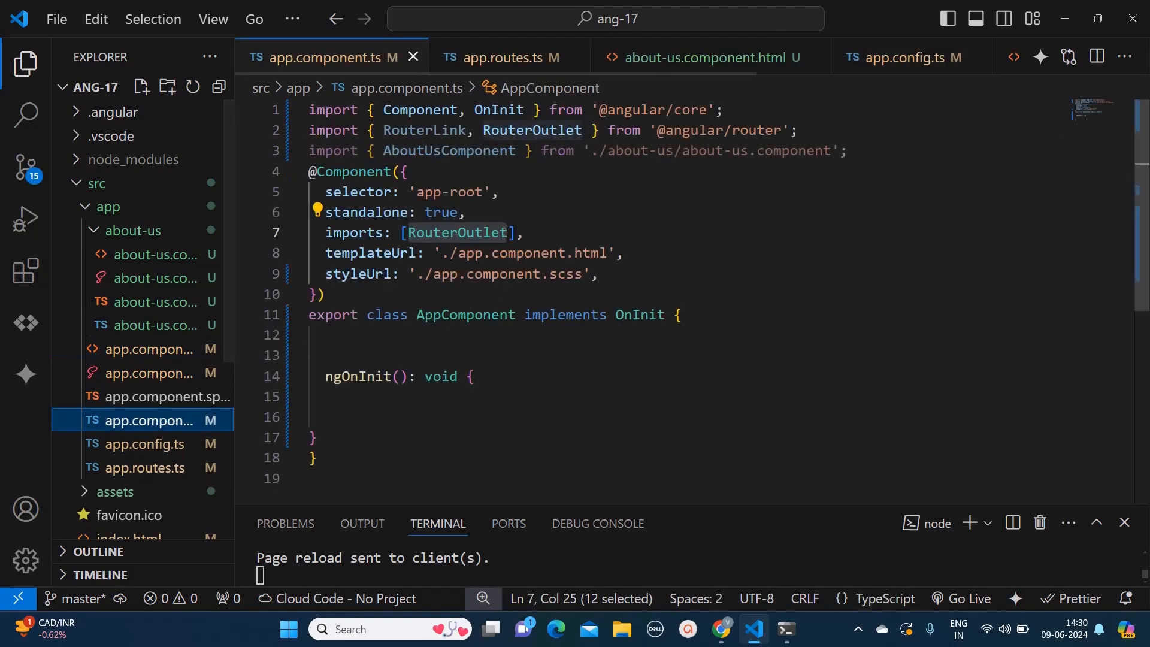
pyautogui.doubleClick(424, 129)
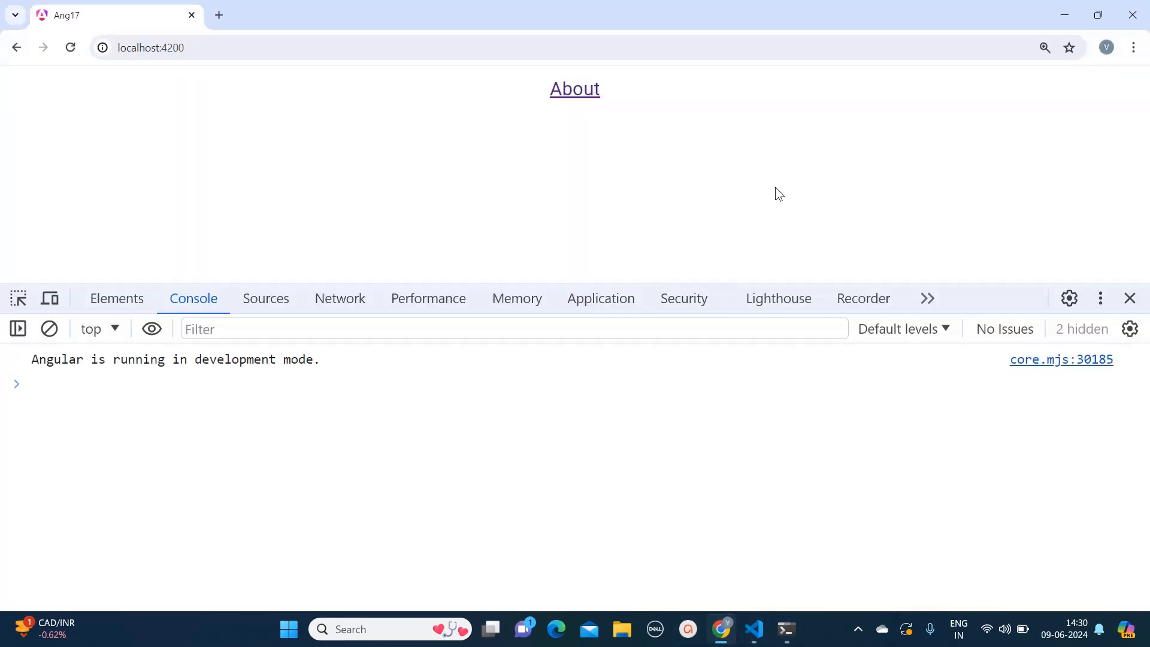
pyautogui.moveTo(551, 74)
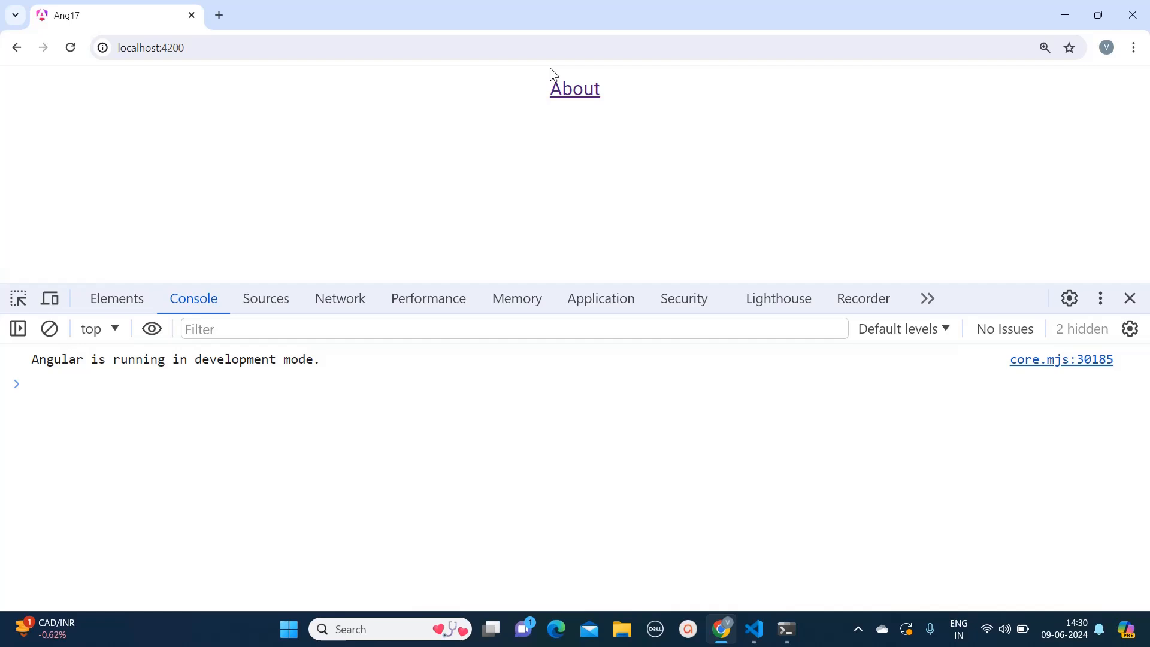
pyautogui.moveTo(580, 108)
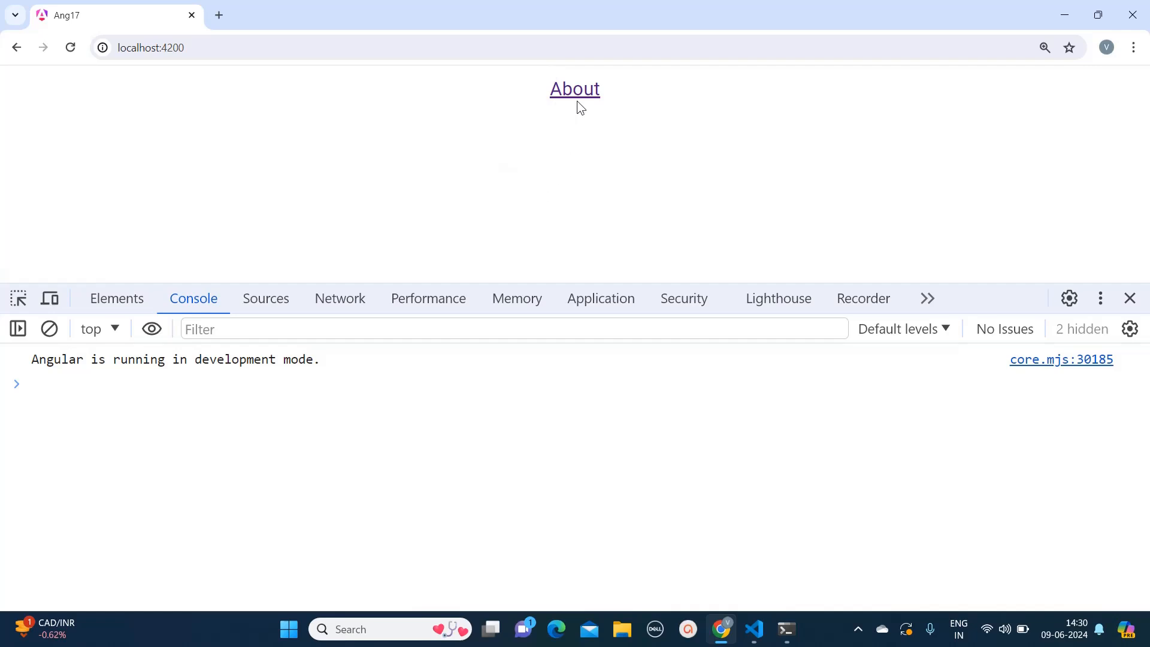
pyautogui.click(574, 88)
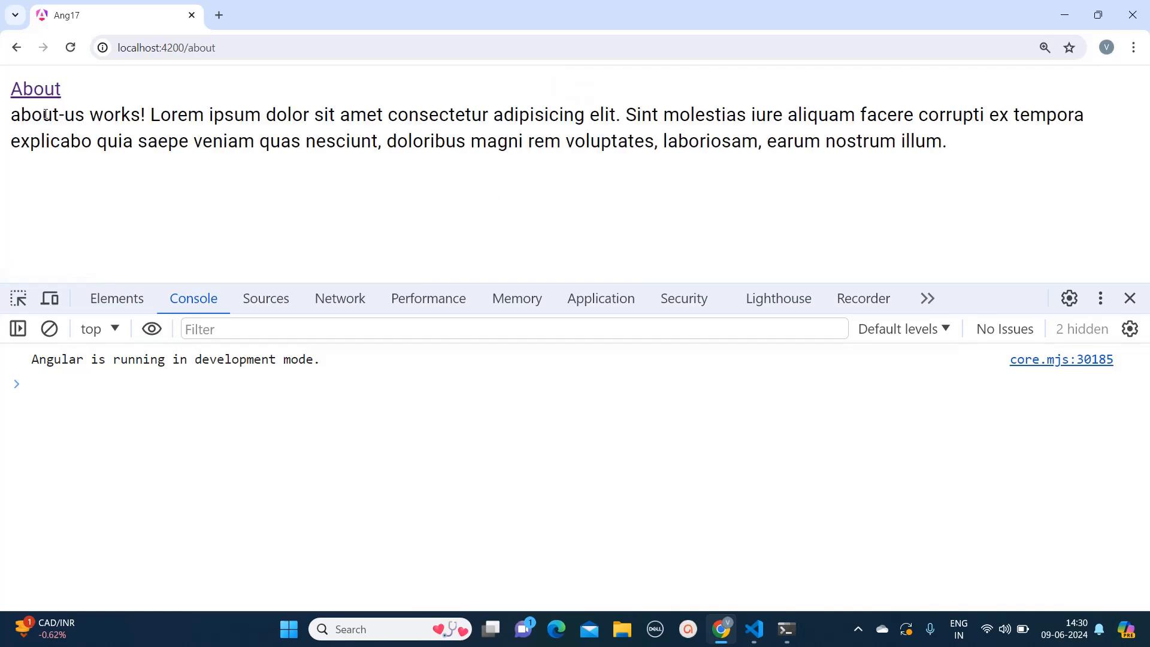
pyautogui.moveTo(11, 114); pyautogui.dragTo(947, 141)
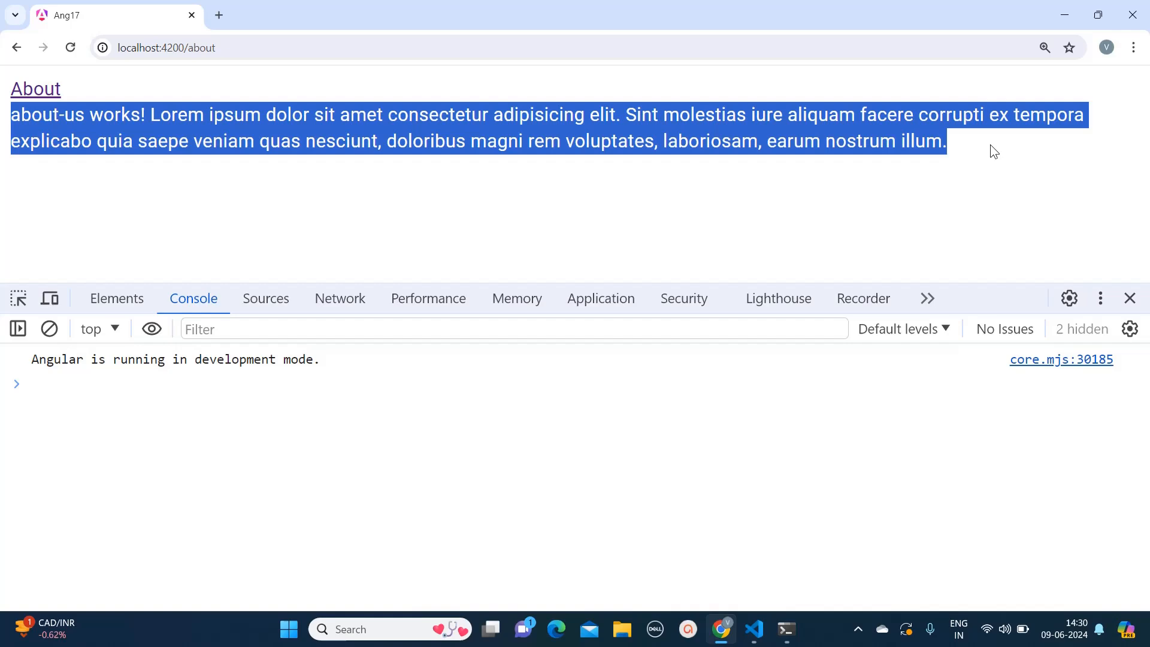
pyautogui.click(786, 629)
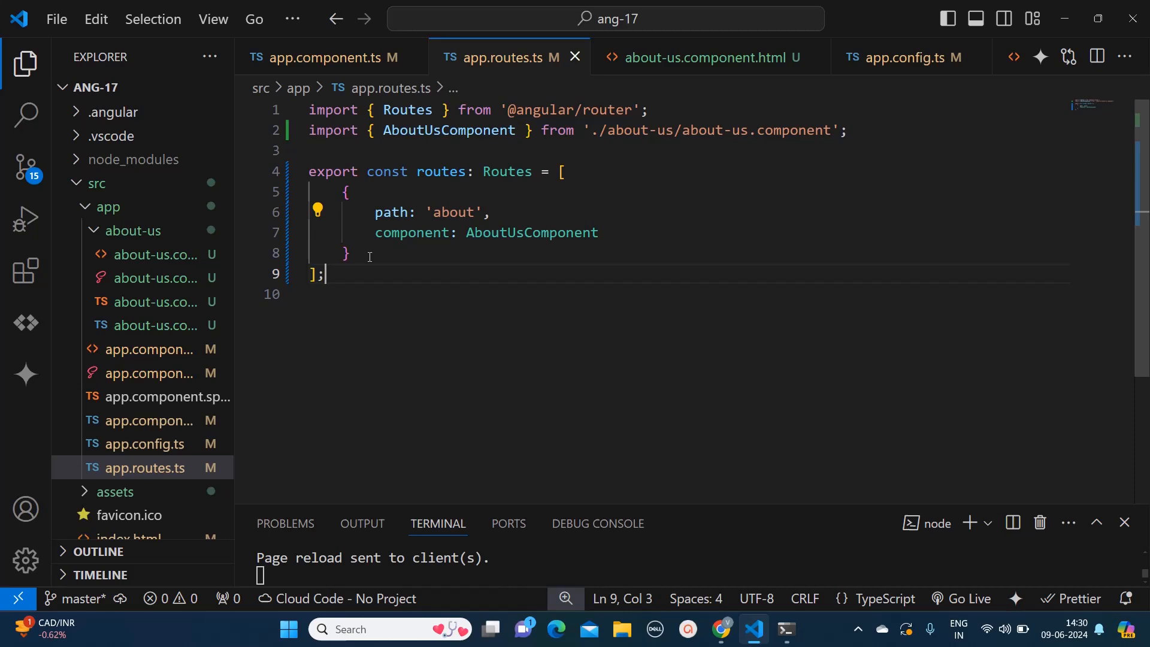
# - Highlight the about route definition, then return to app.component.html via app.component.ts
pyautogui.moveTo(345, 192); pyautogui.dragTo(351, 253)
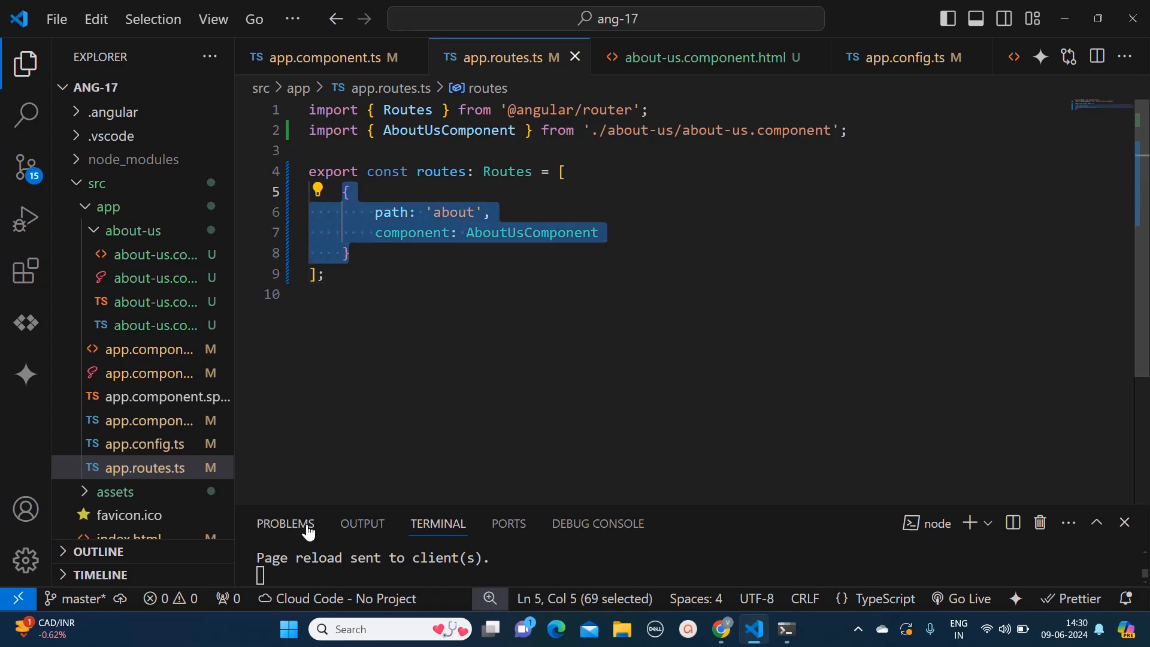
pyautogui.moveTo(131, 467)
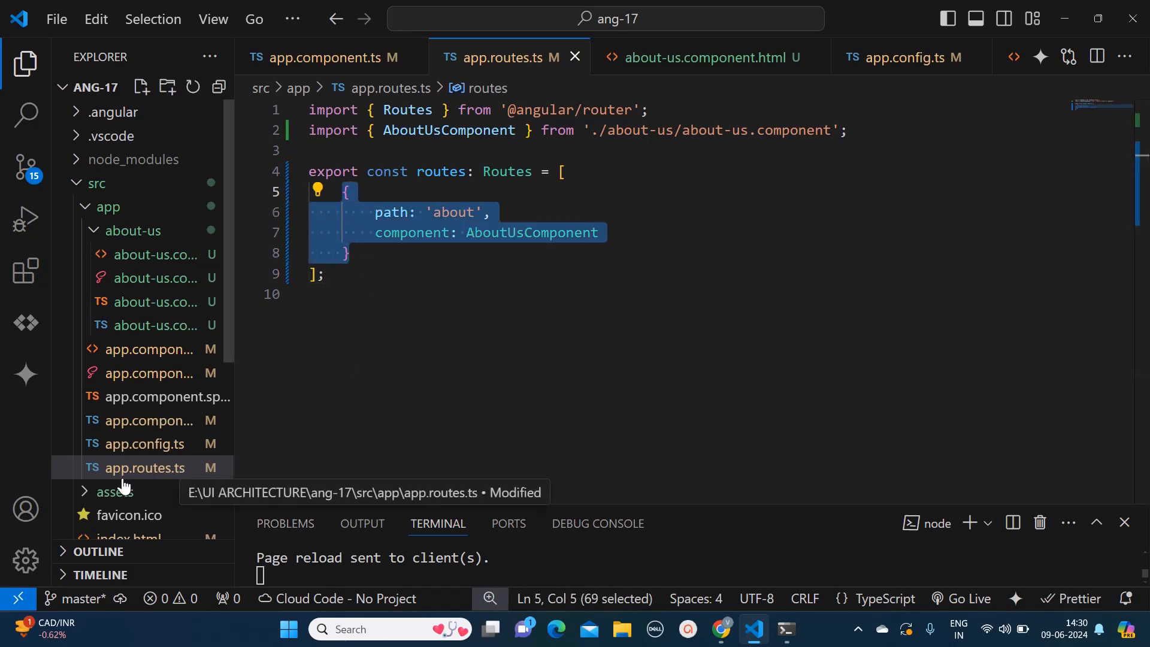
pyautogui.moveTo(134, 475)
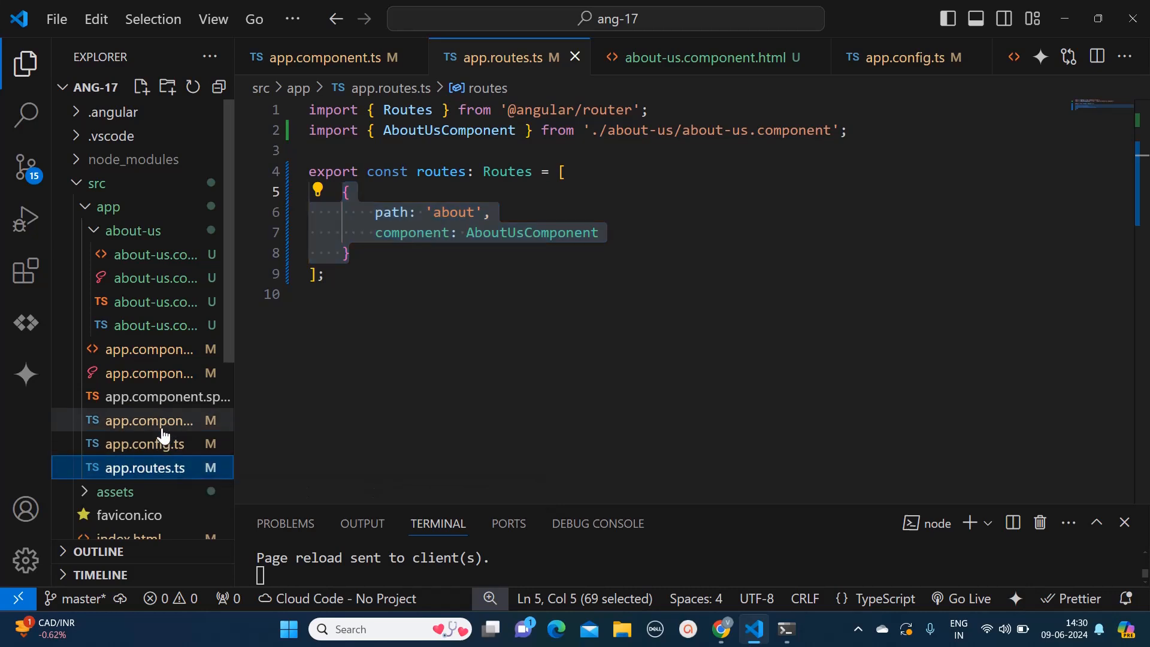
pyautogui.click(146, 420)
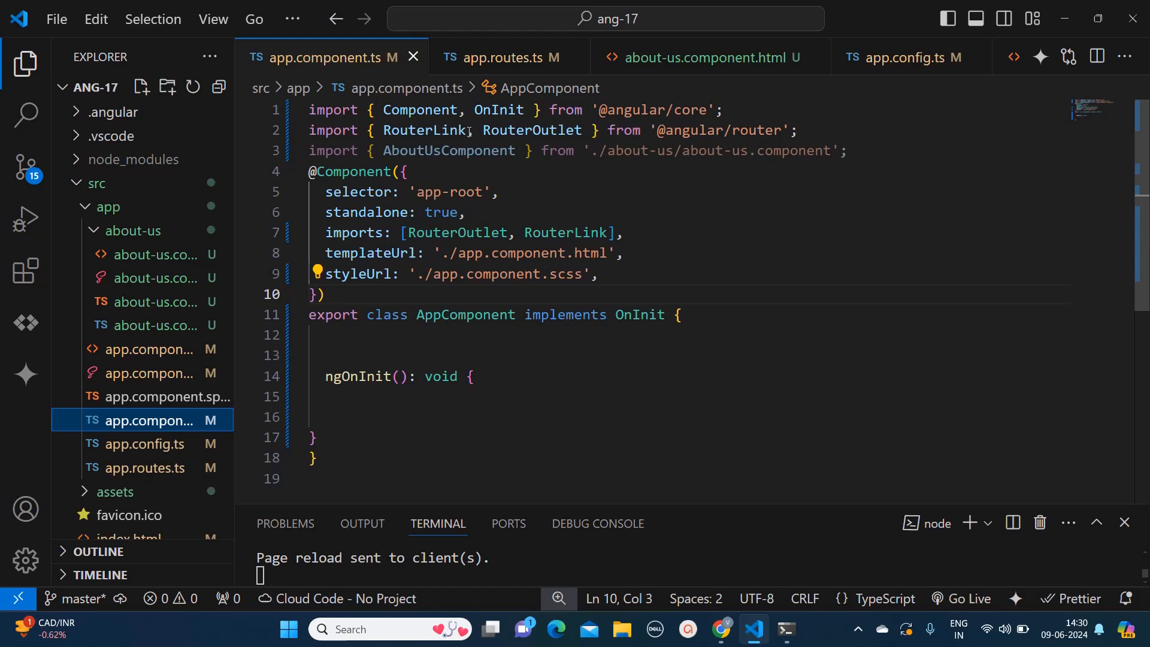
pyautogui.doubleClick(425, 129)
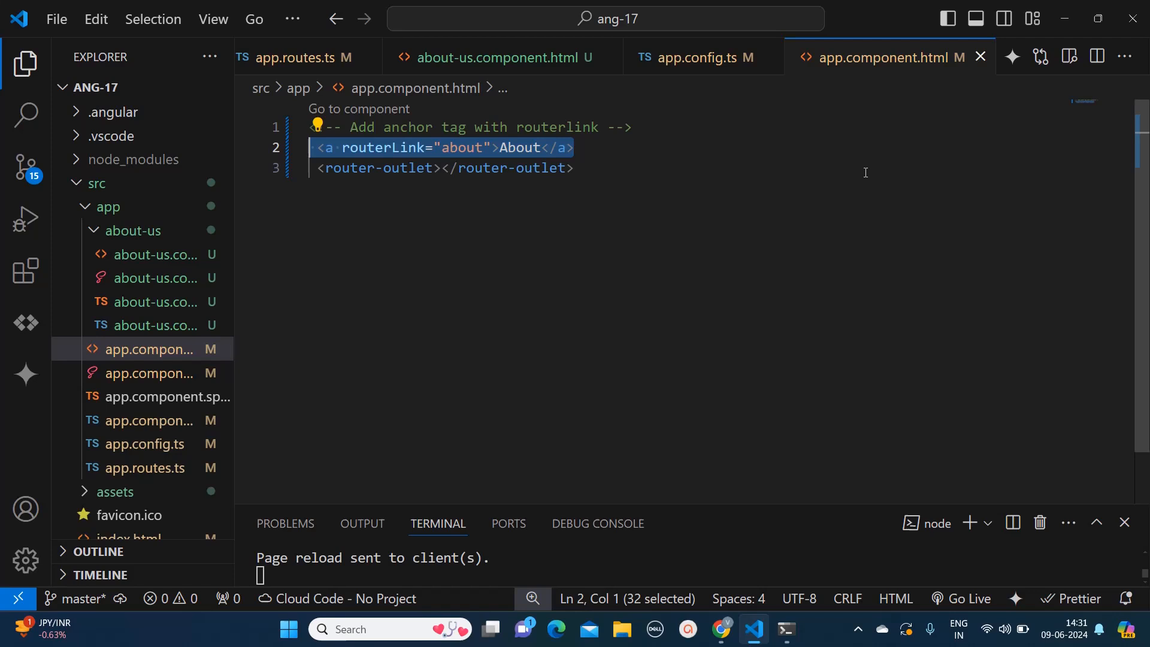
# - Duplicate the About anchor as <a routerLink="home">Home</a> and check it in the browser
pyautogui.press('Enter')
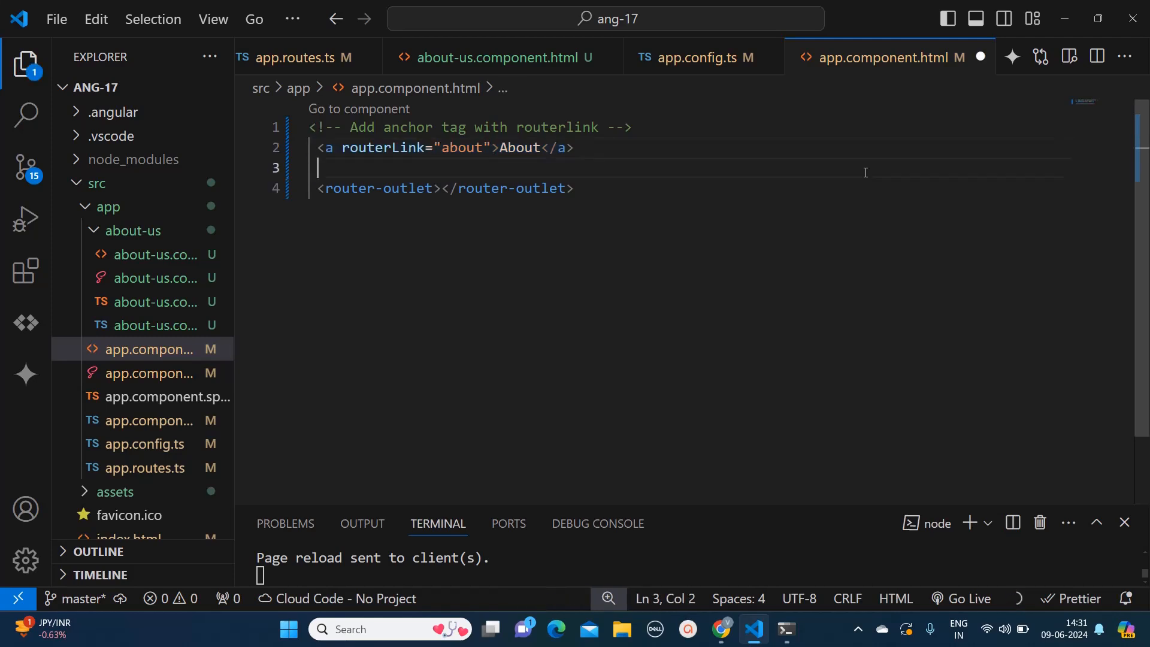
pyautogui.write('<a routerLink="about">About</a>')
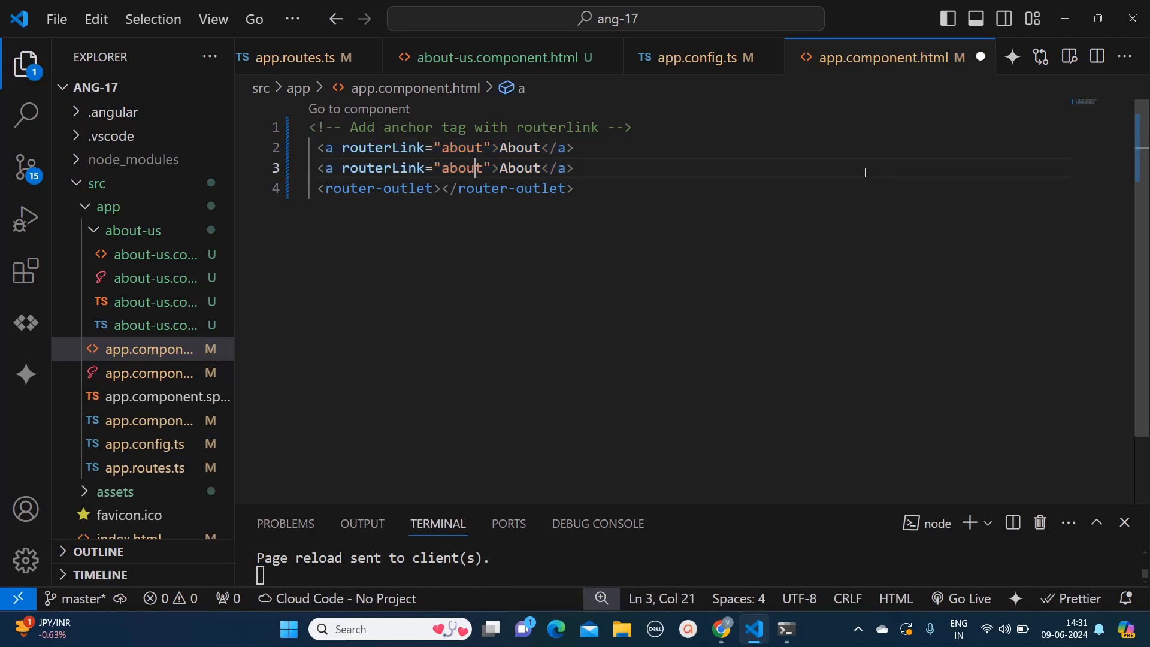
pyautogui.doubleClick(461, 168)
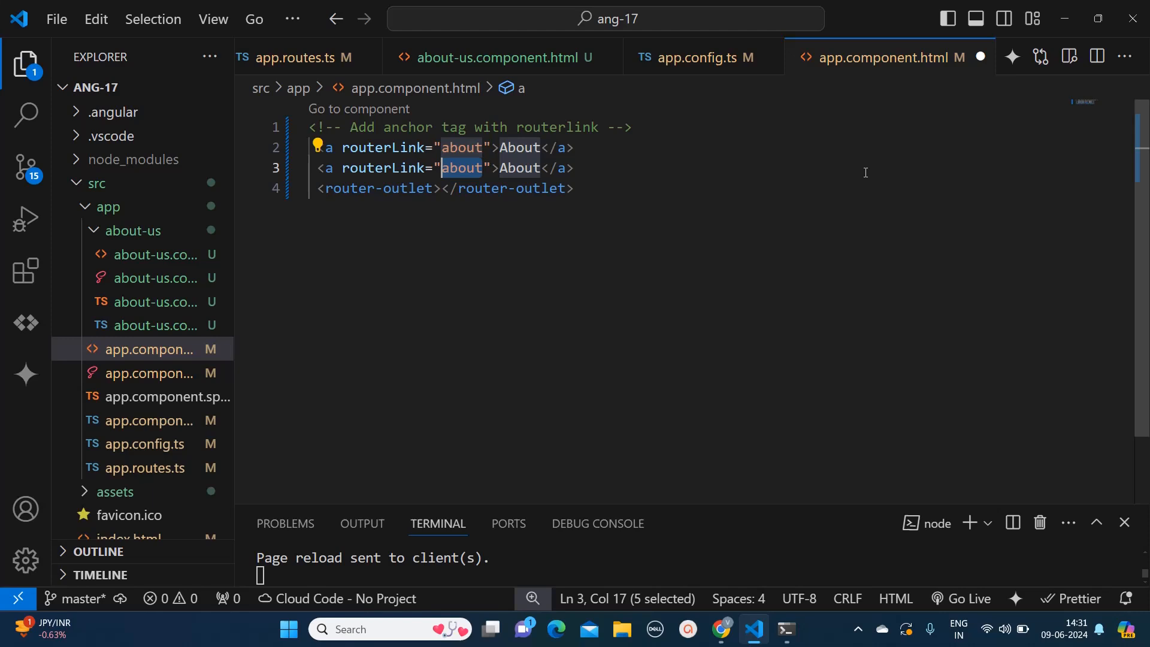
pyautogui.write('home')
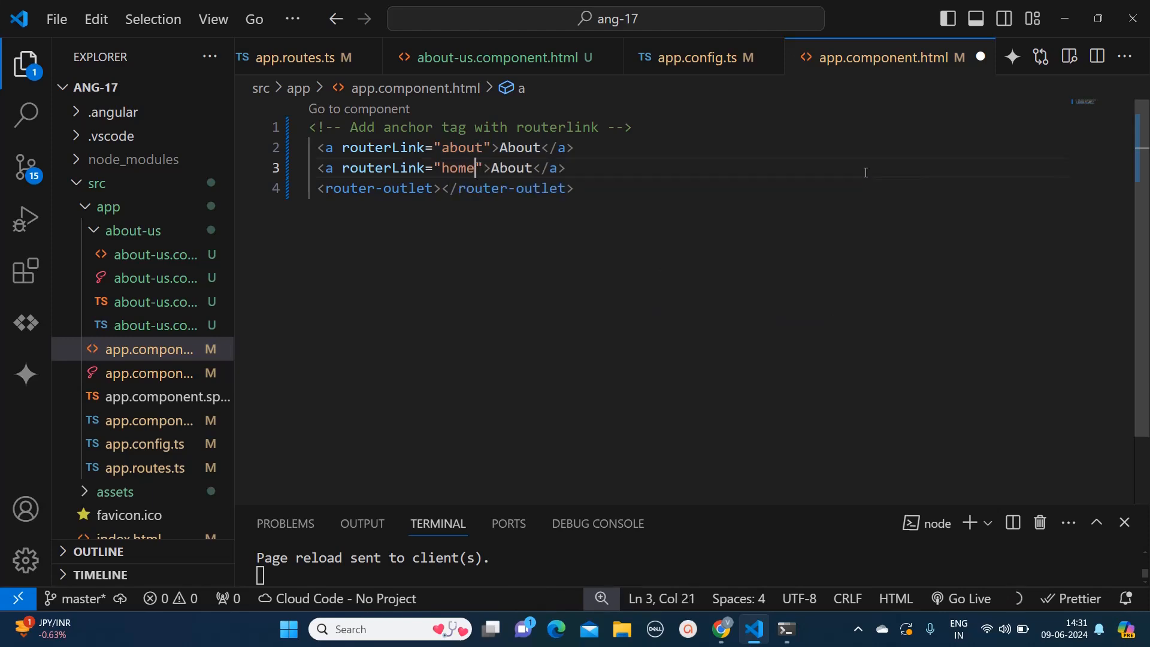
pyautogui.doubleClick(512, 167)
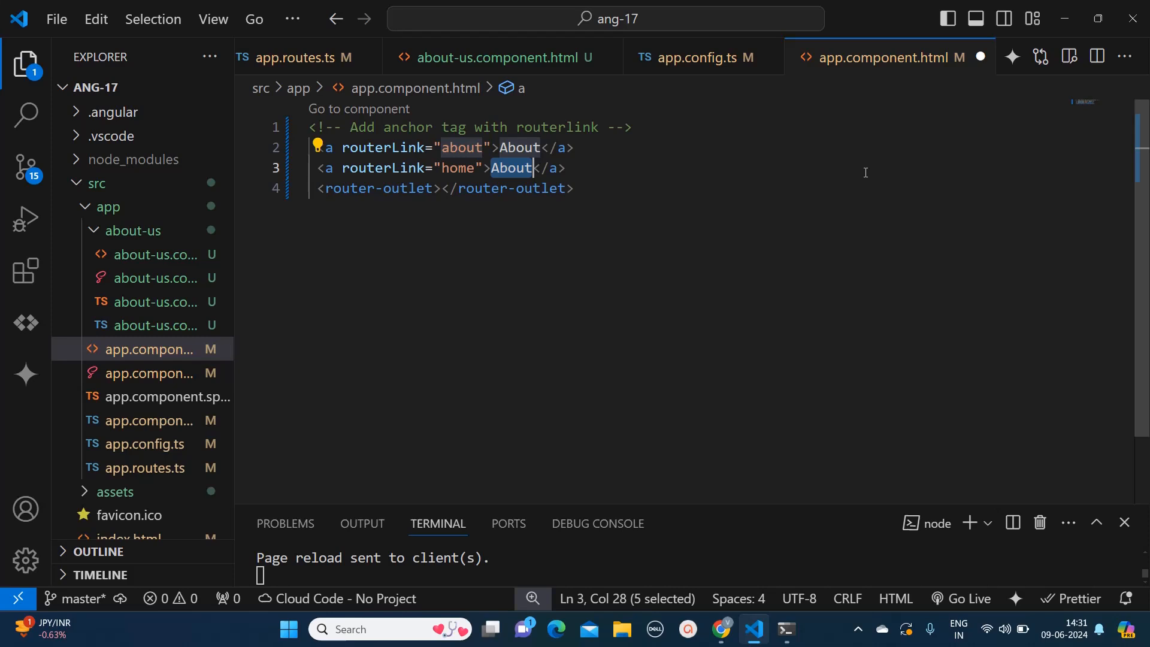
pyautogui.write('Ho')
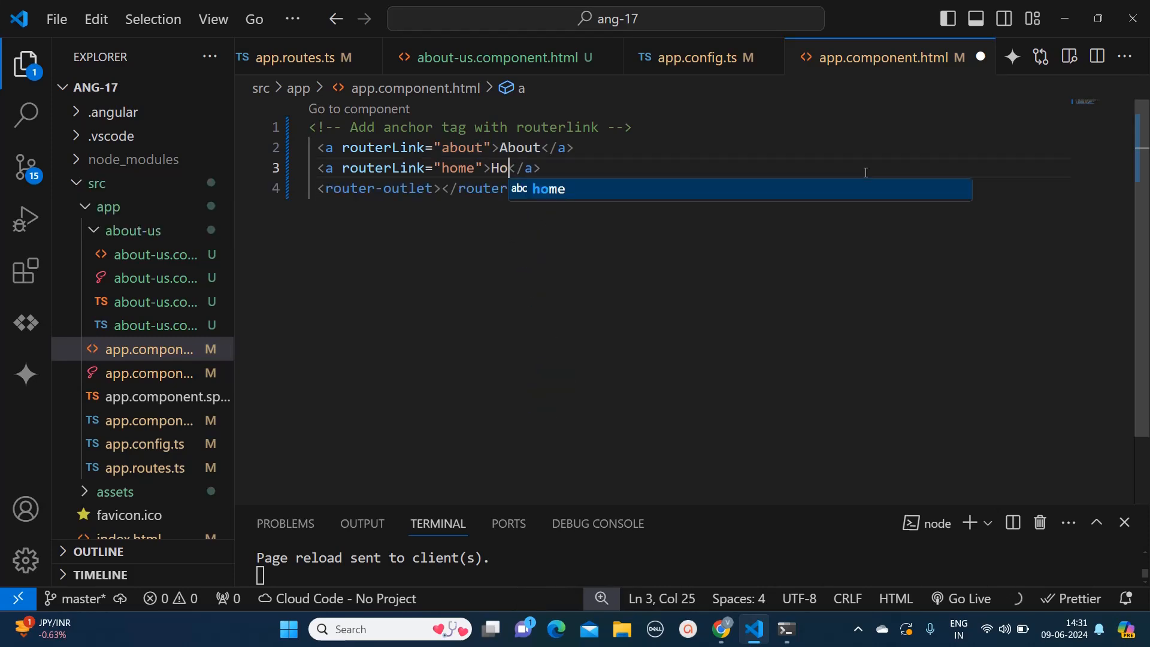
pyautogui.write('me')
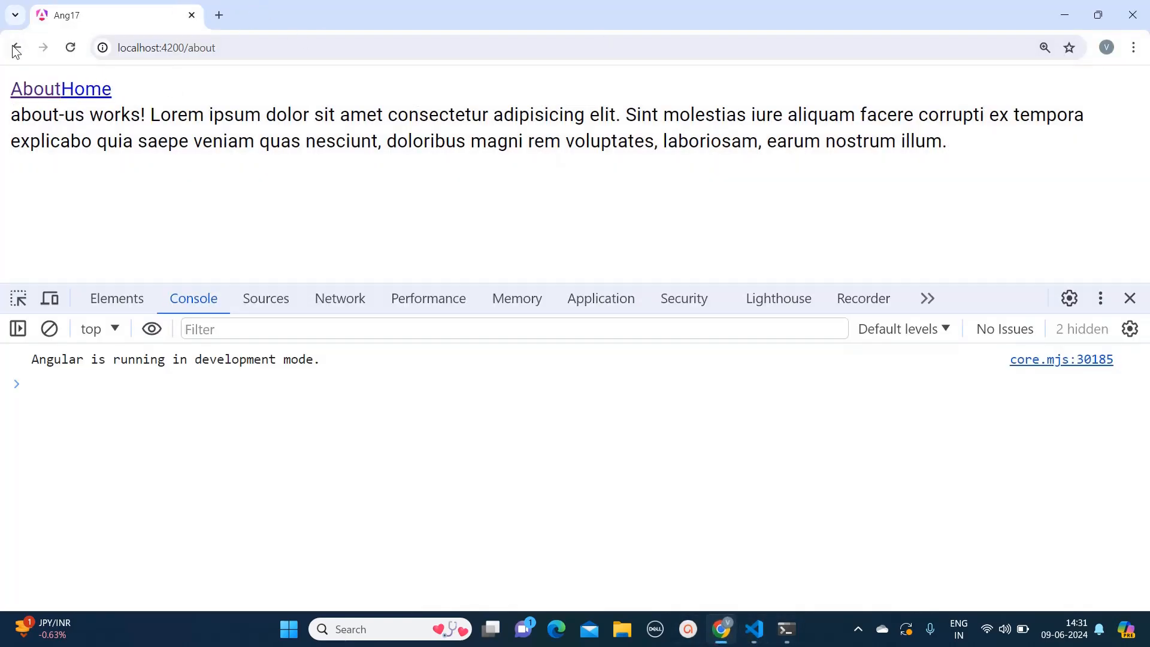
pyautogui.click(16, 47)
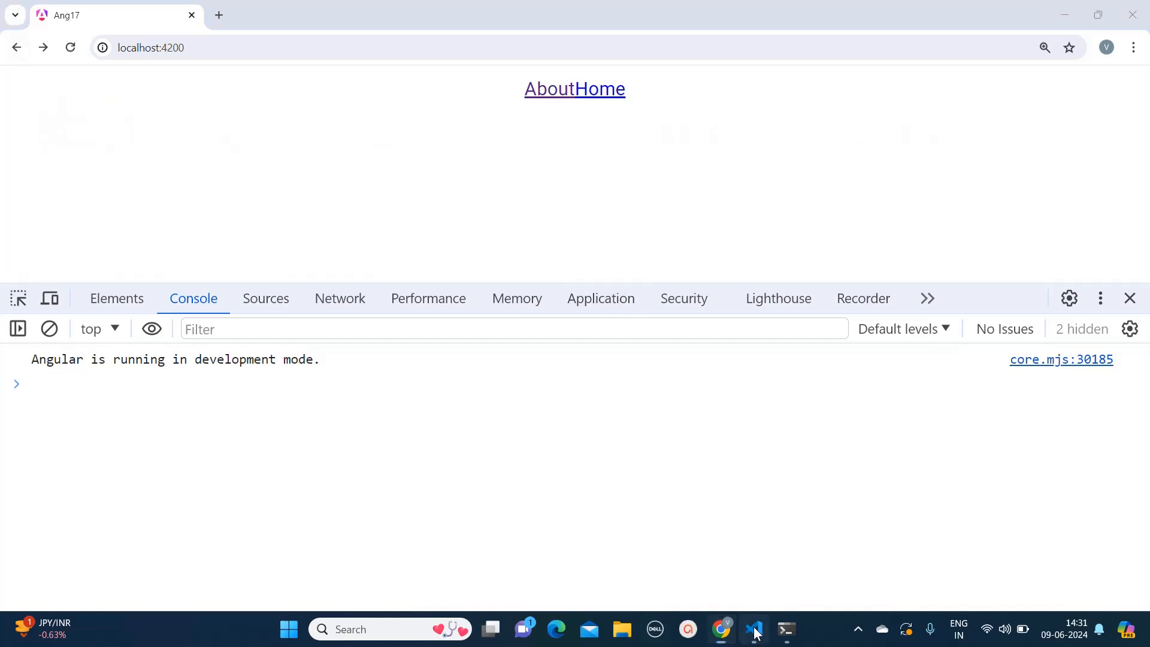
pyautogui.click(752, 629)
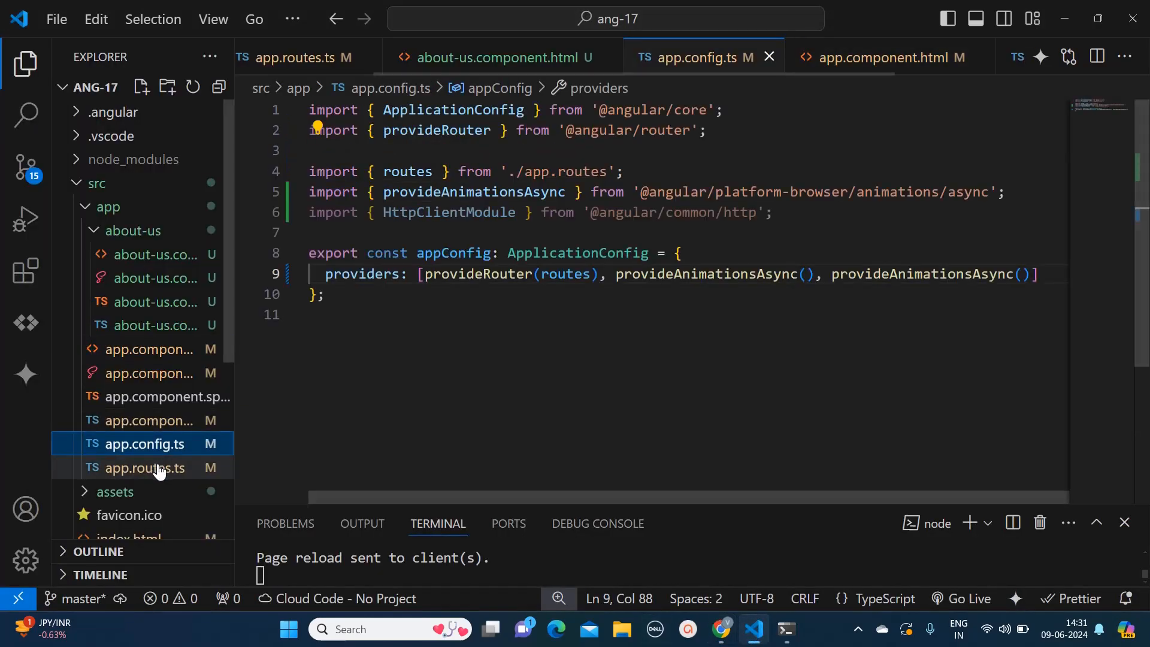
# - Change the duplicated route's path to 'Home' in app.routes.ts and save
pyautogui.click(143, 467)
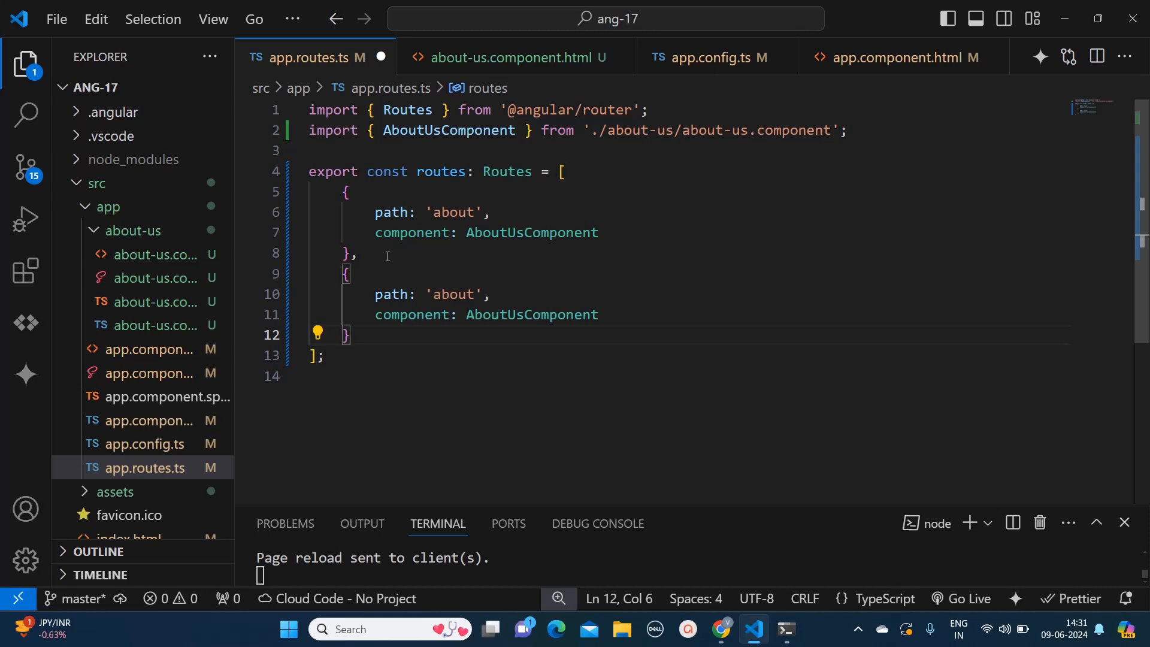
pyautogui.doubleClick(453, 294)
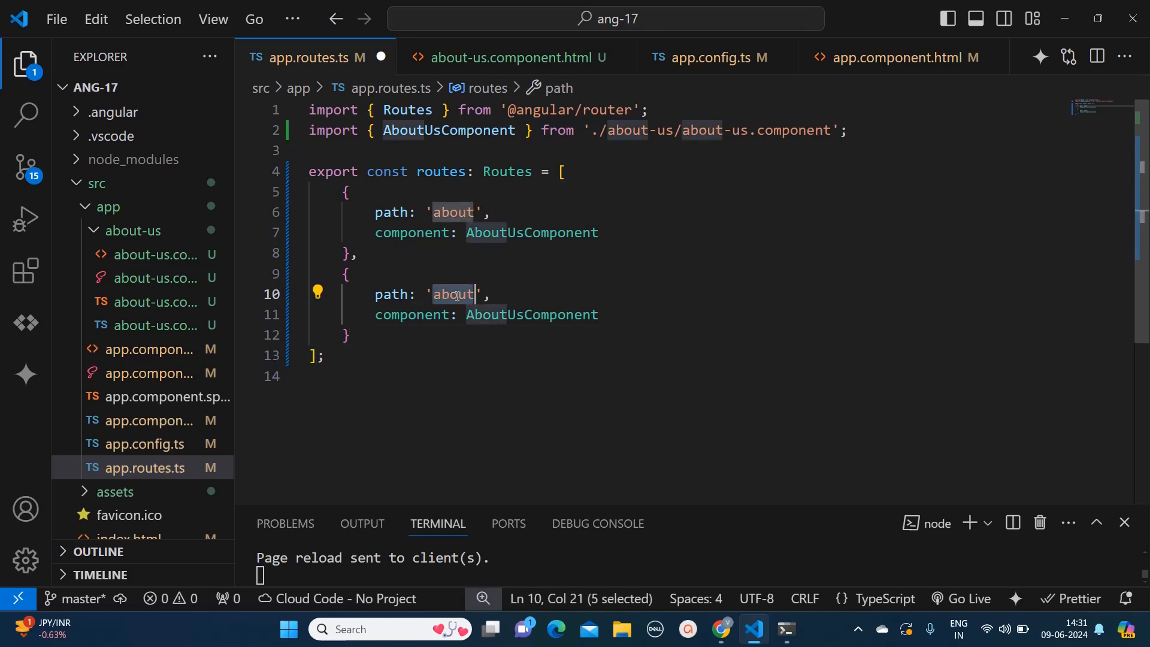
pyautogui.write('Home')
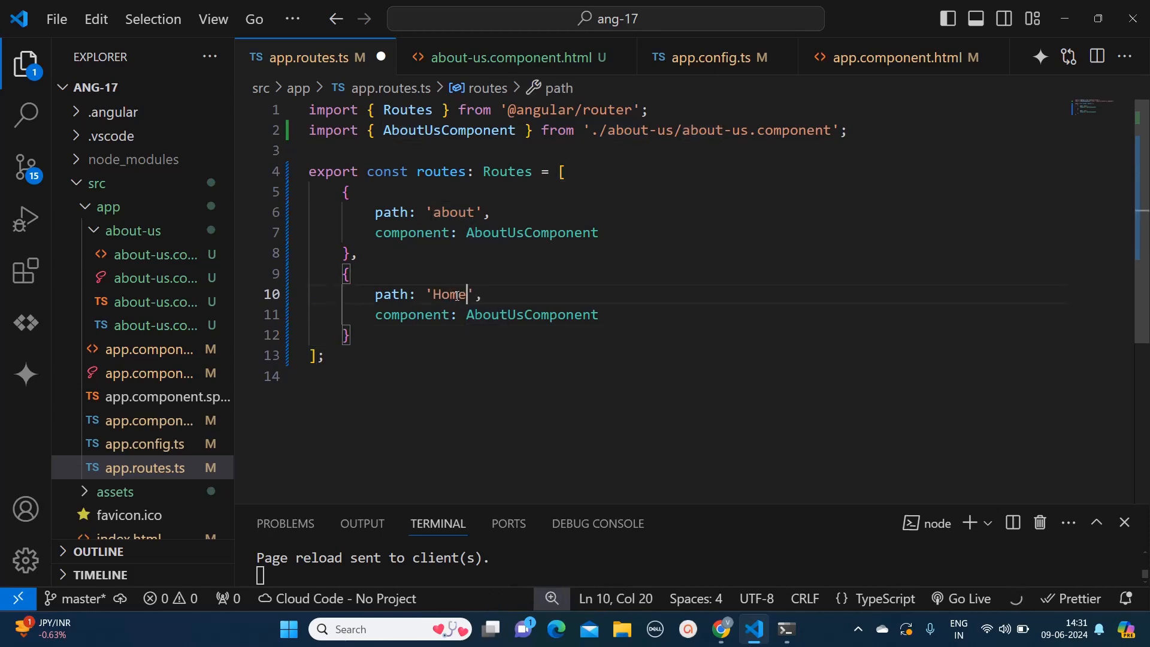
pyautogui.press('ctrl+s')
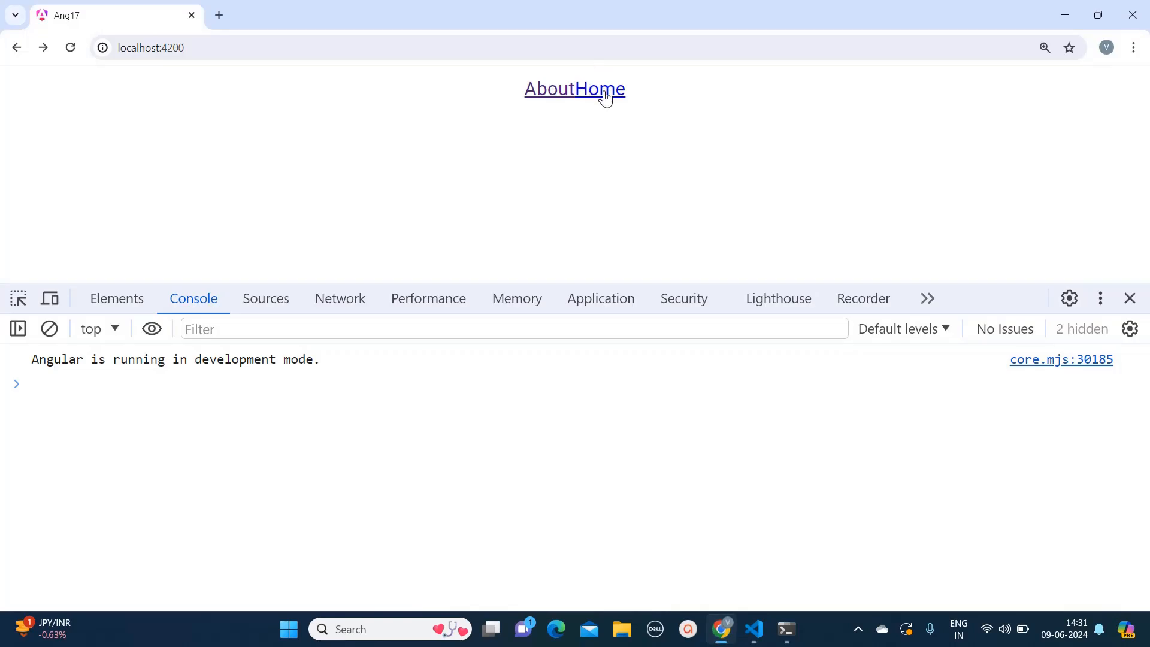
# - Follow the Home link to localhost:4200/home showing the about-us content, then return to VS Code
pyautogui.click(604, 88)
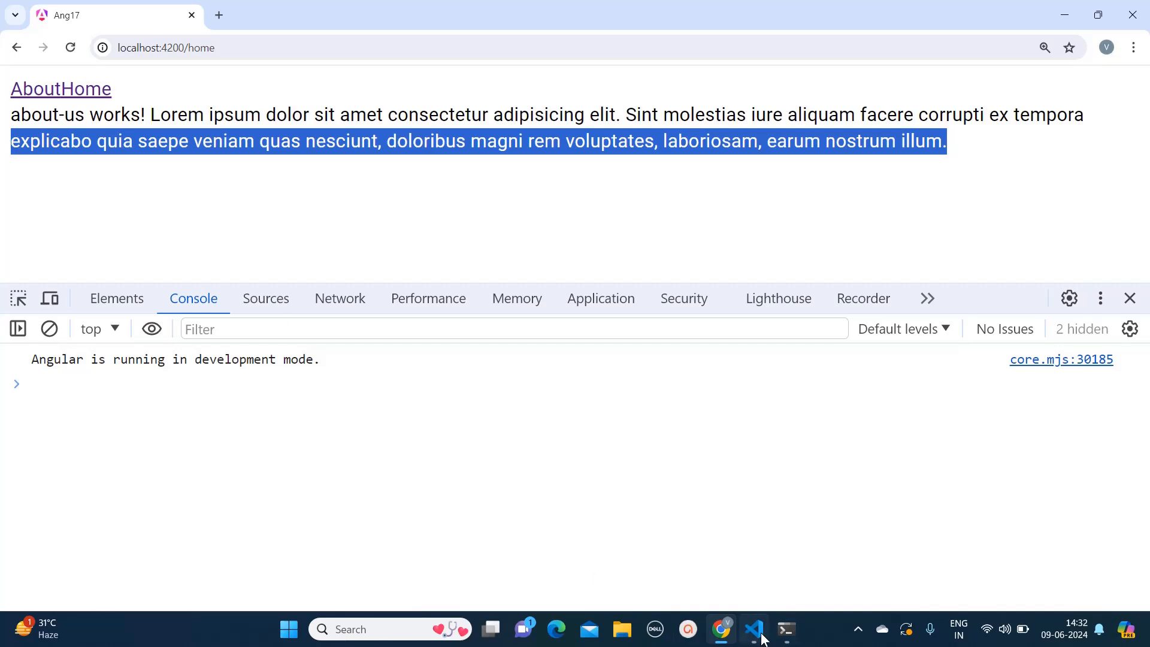
pyautogui.click(786, 629)
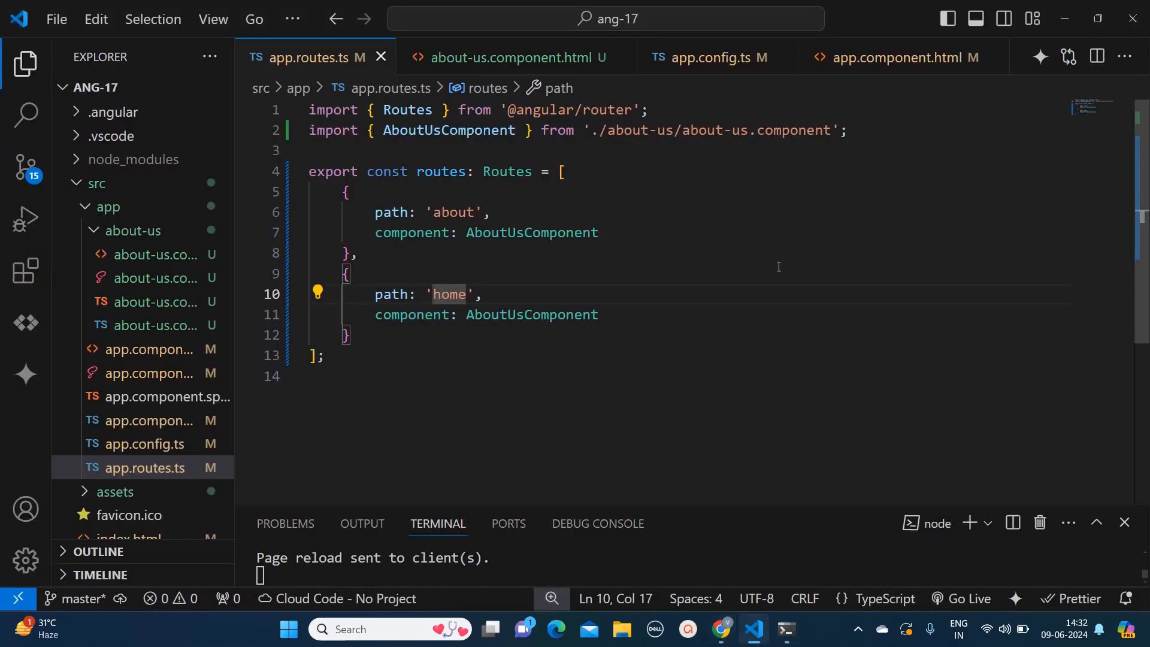